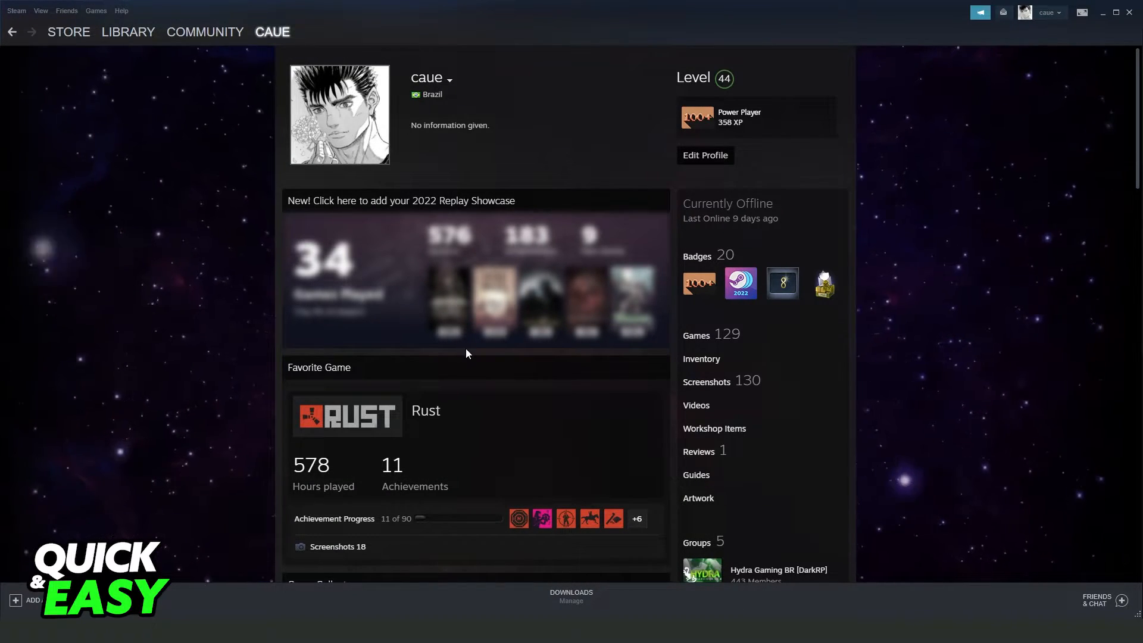
{"action": "mouse_move", "coordinate": [462, 350]}
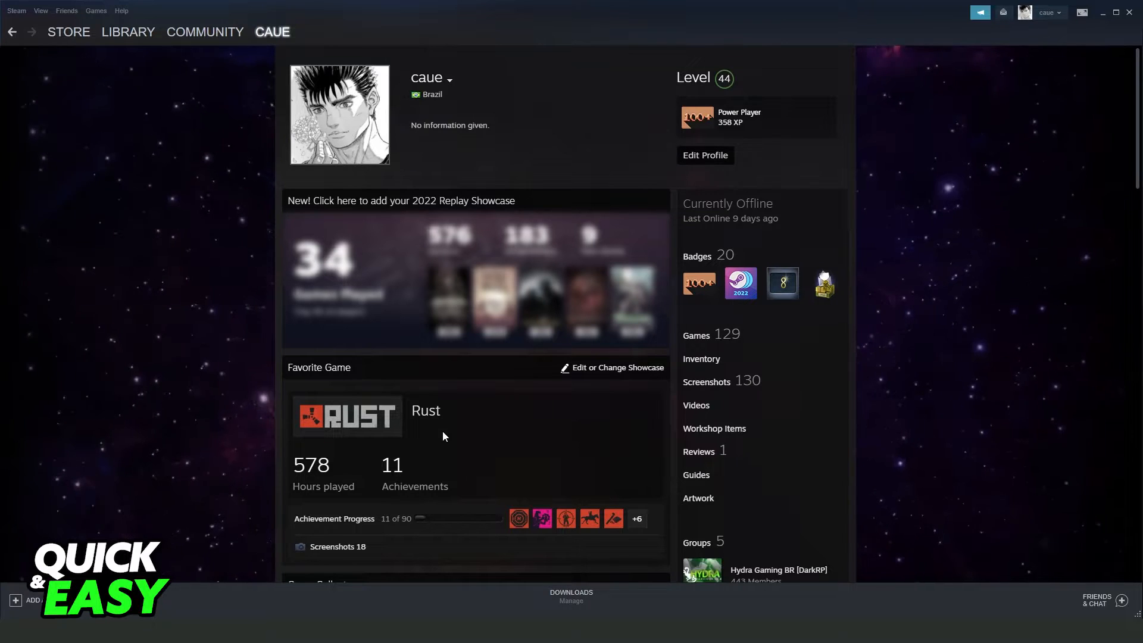
Reach the Edit Profile option under the level on the Steam profile page.
{"action": "left_click", "coordinate": [271, 31]}
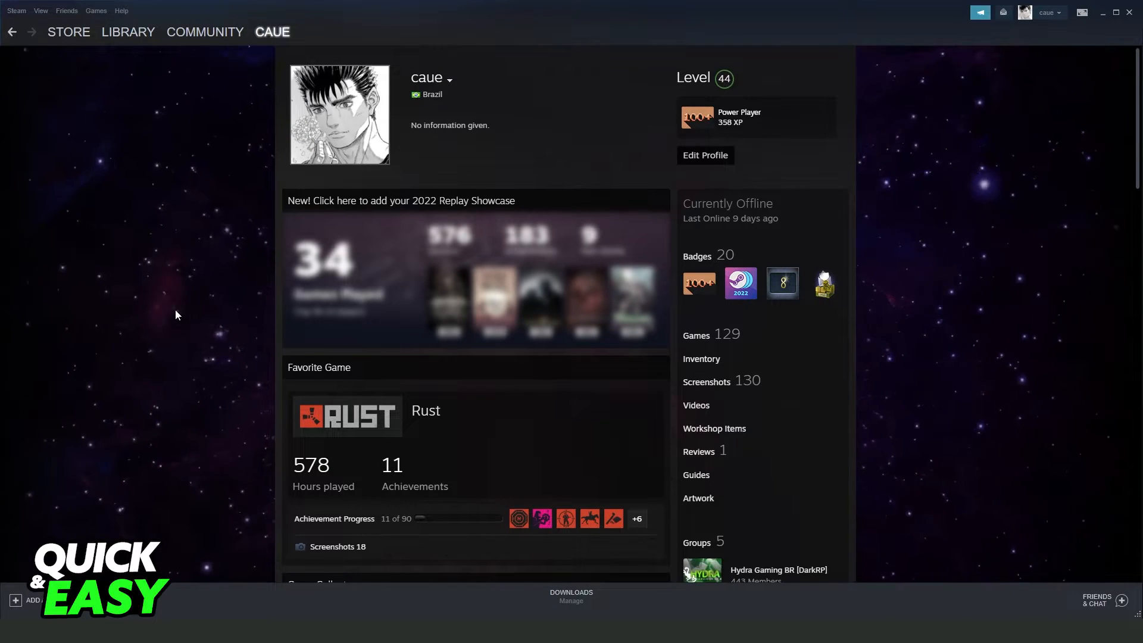
{"action": "mouse_move", "coordinate": [242, 326]}
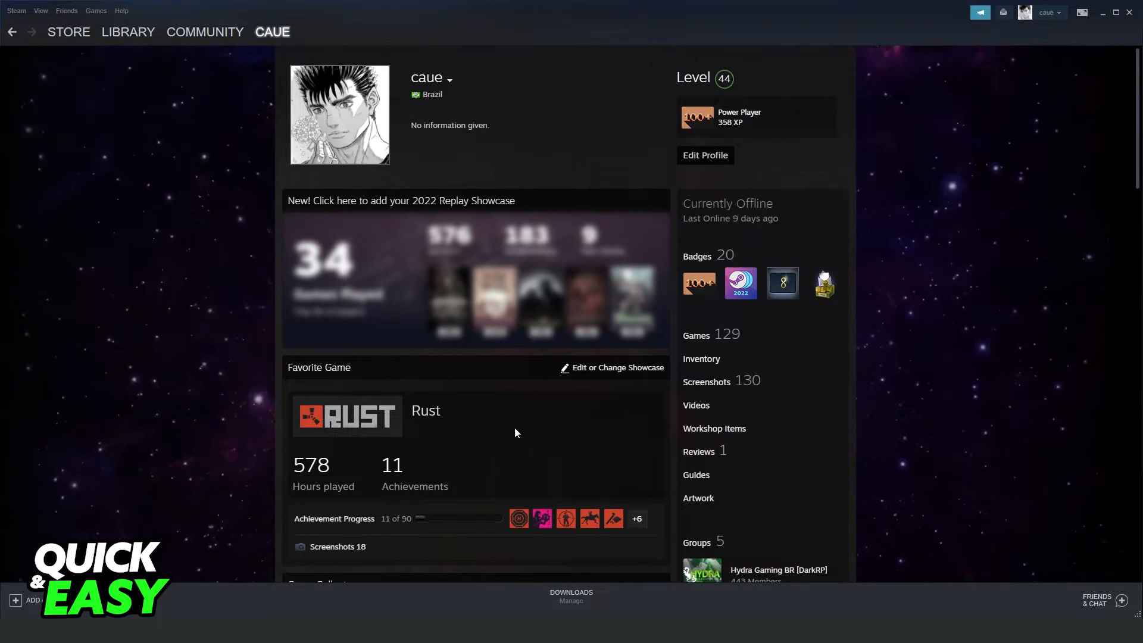
{"action": "mouse_move", "coordinate": [489, 469]}
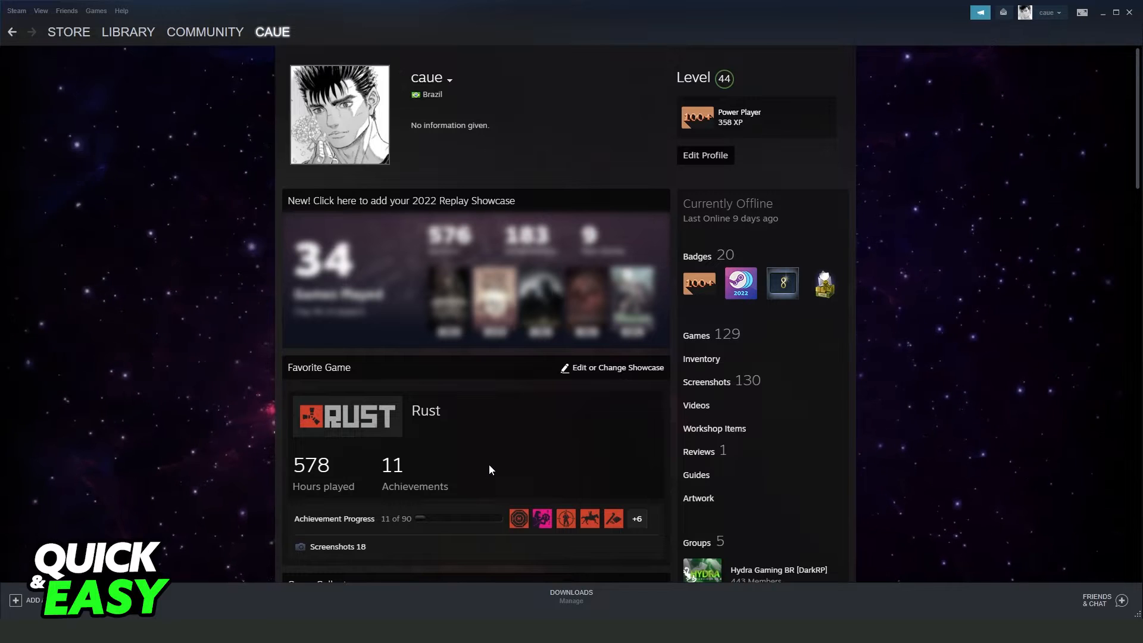
{"action": "mouse_move", "coordinate": [773, 85]}
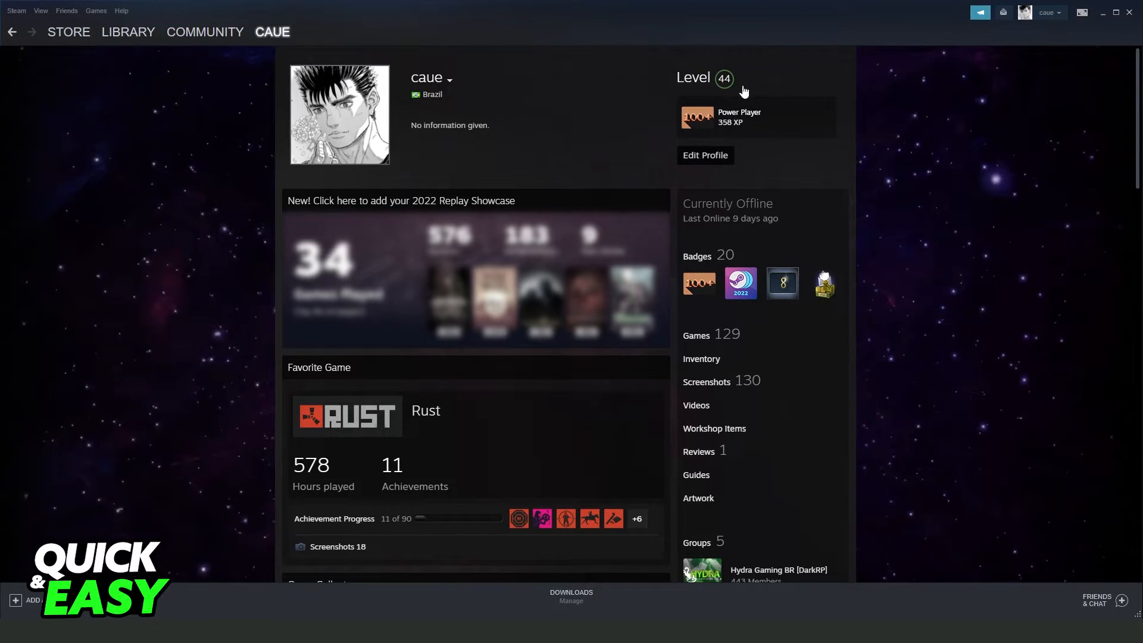
{"action": "scroll", "scroll_direction": "down", "scroll_amount": 3}
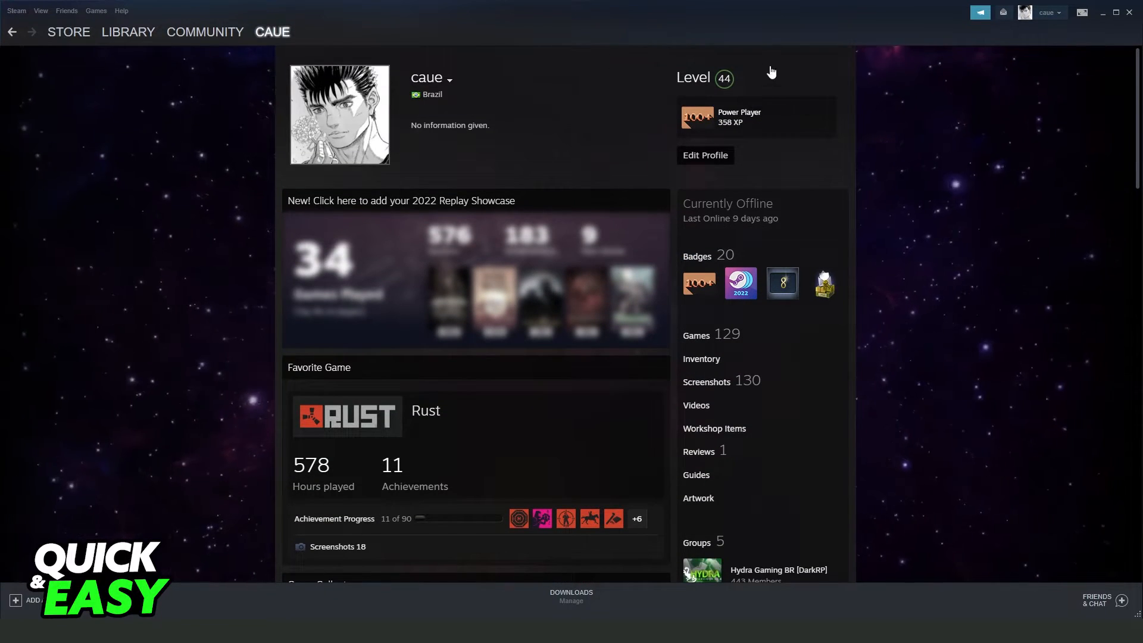
{"action": "mouse_move", "coordinate": [699, 284]}
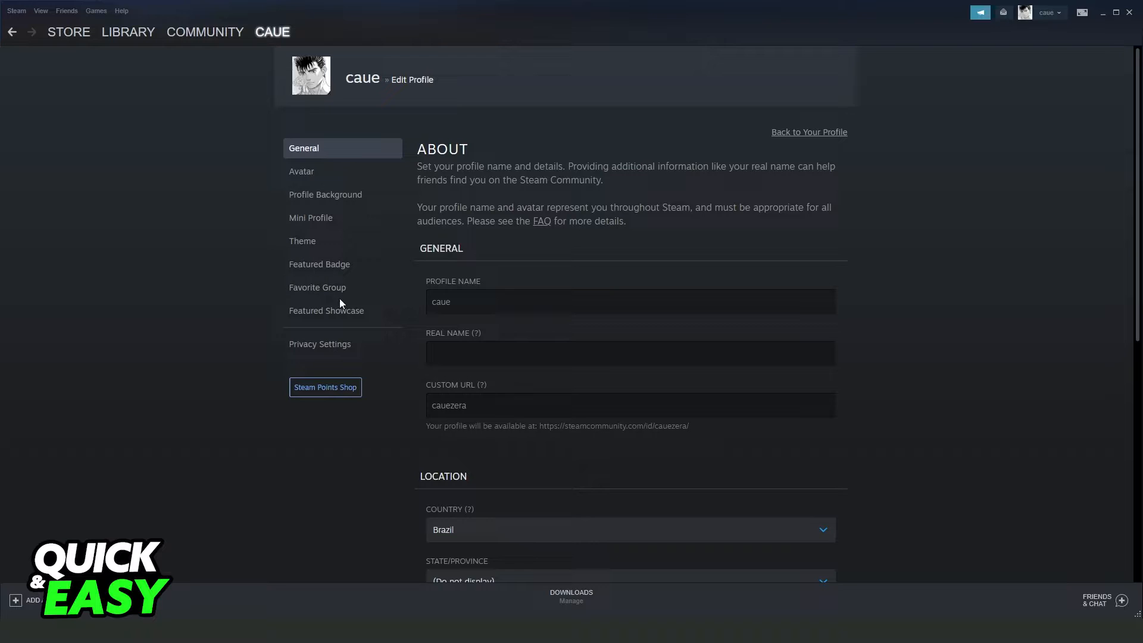
Switch the profile editor to the Featured Showcase settings.
{"action": "left_click", "coordinate": [326, 309]}
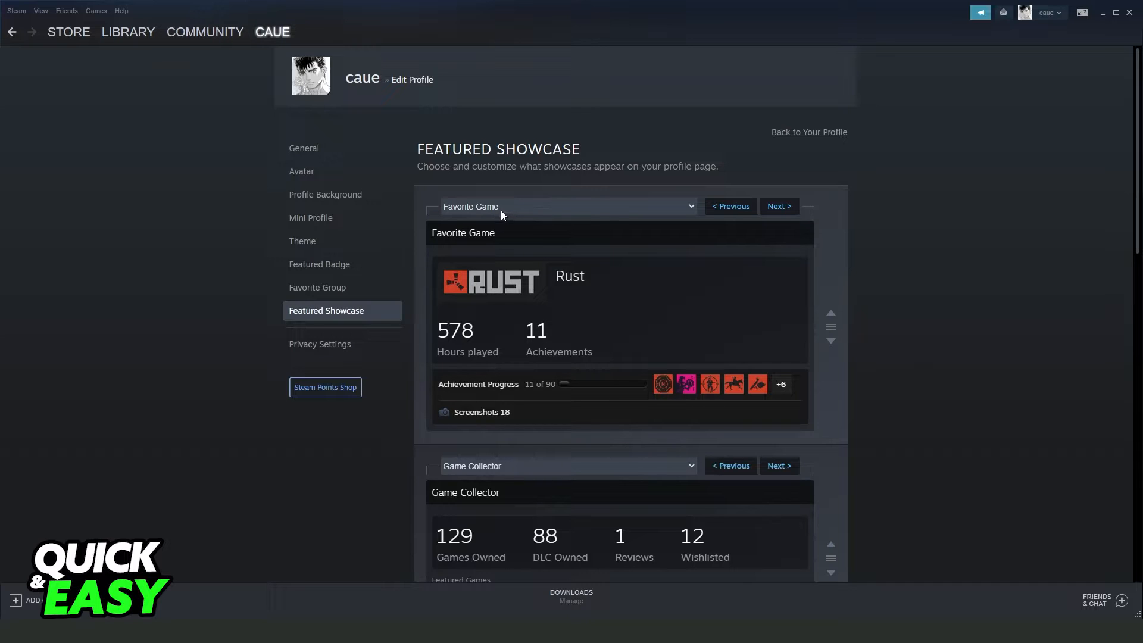
Make the showcase a Favorite Game showcase featuring Counter-Strike: Global Offensive, found by searching 'counte'.
{"action": "left_click", "coordinate": [565, 206]}
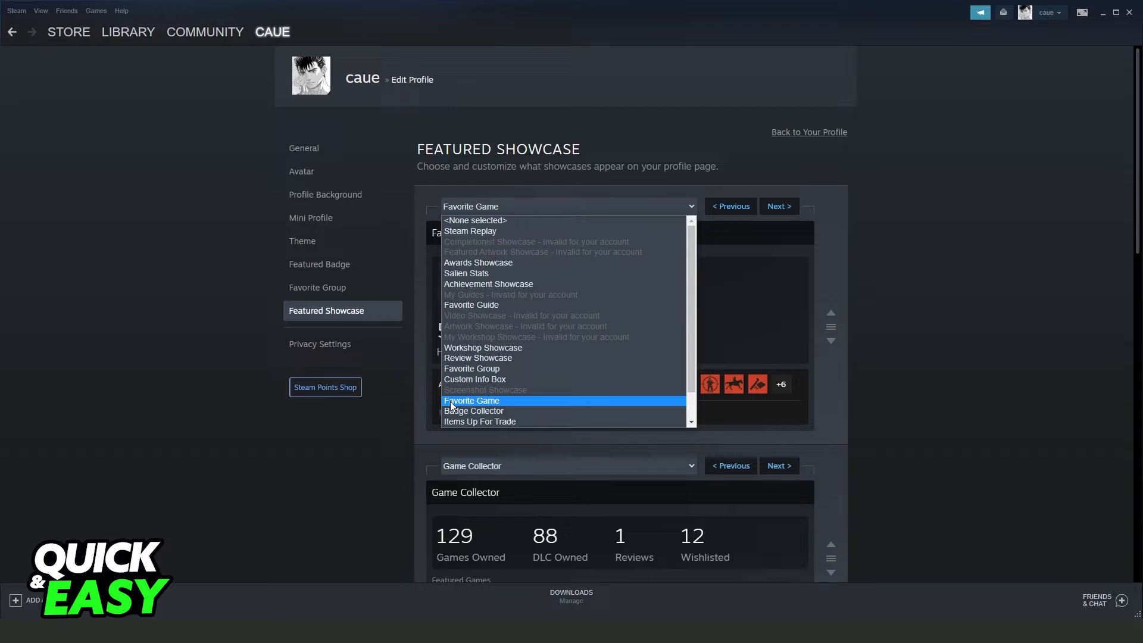
{"action": "left_click", "coordinate": [472, 400]}
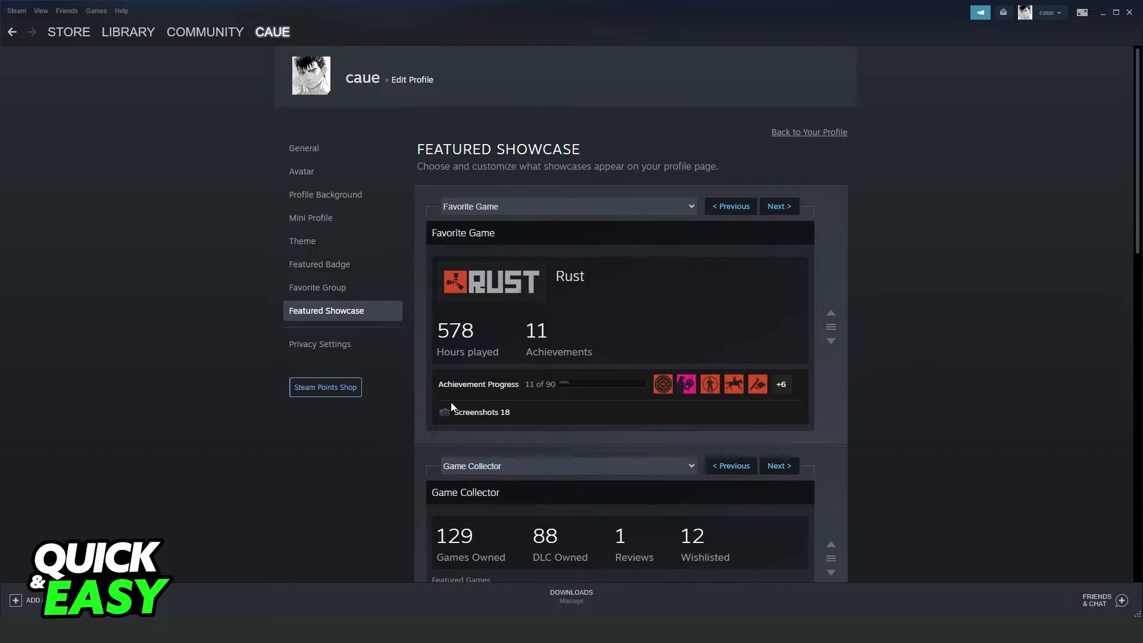
{"action": "mouse_move", "coordinate": [621, 284]}
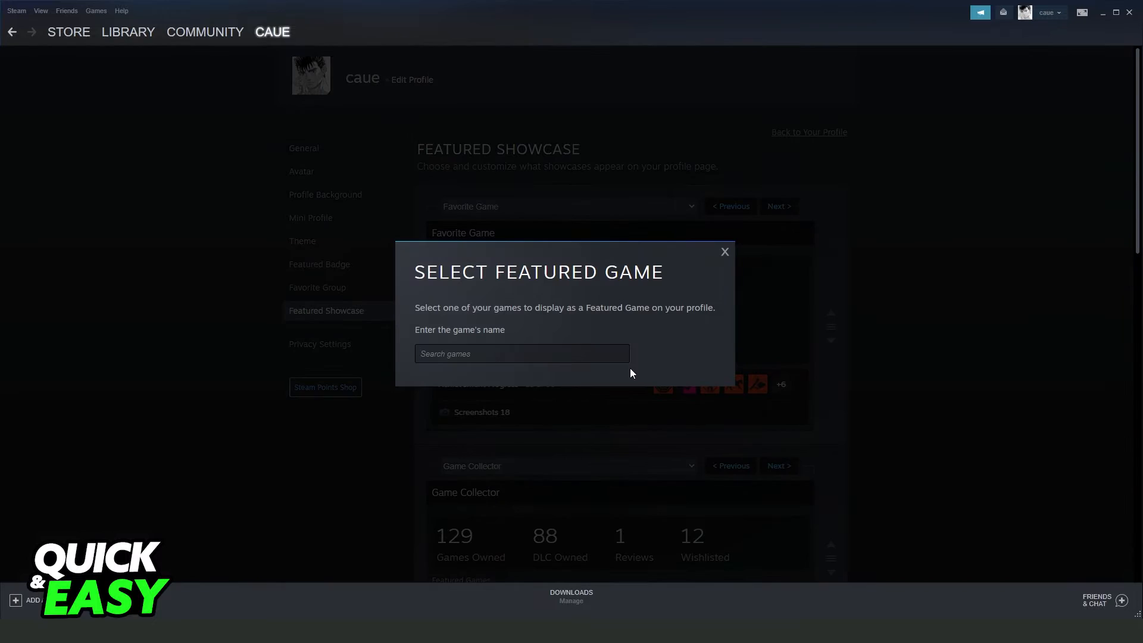
{"action": "type", "text": "counte"}
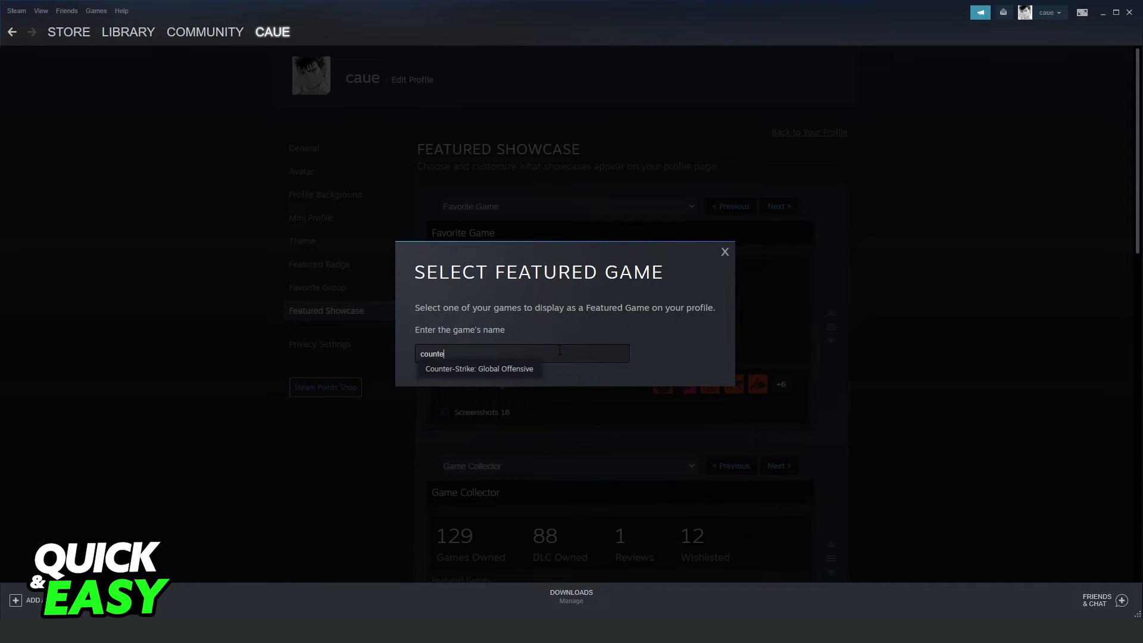
{"action": "left_click", "coordinate": [480, 368]}
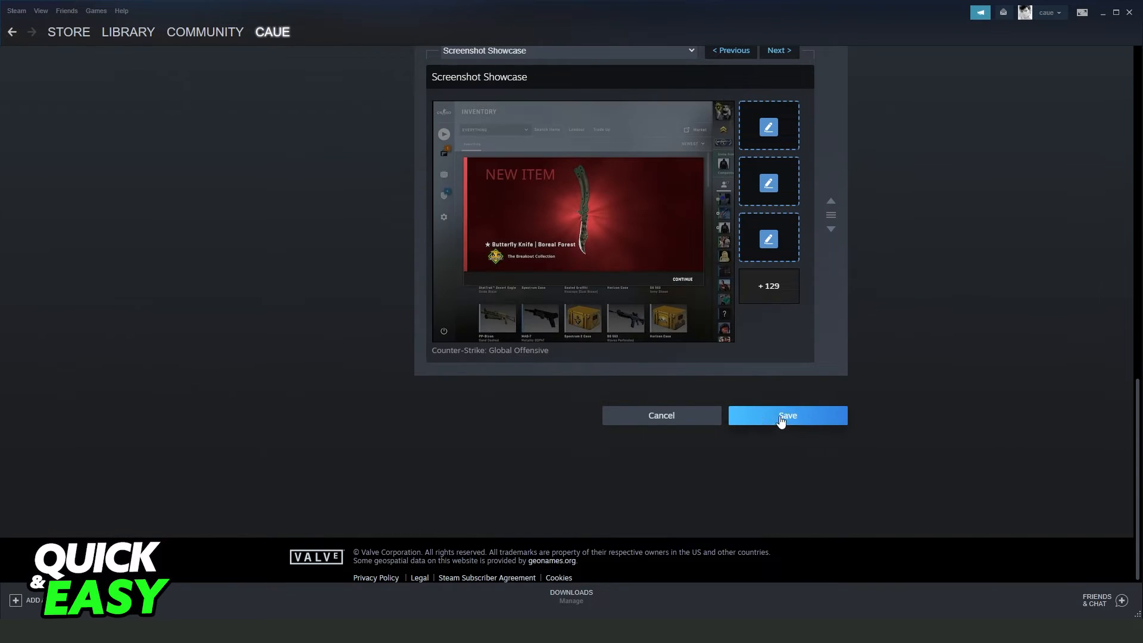
{"action": "mouse_move", "coordinate": [769, 425]}
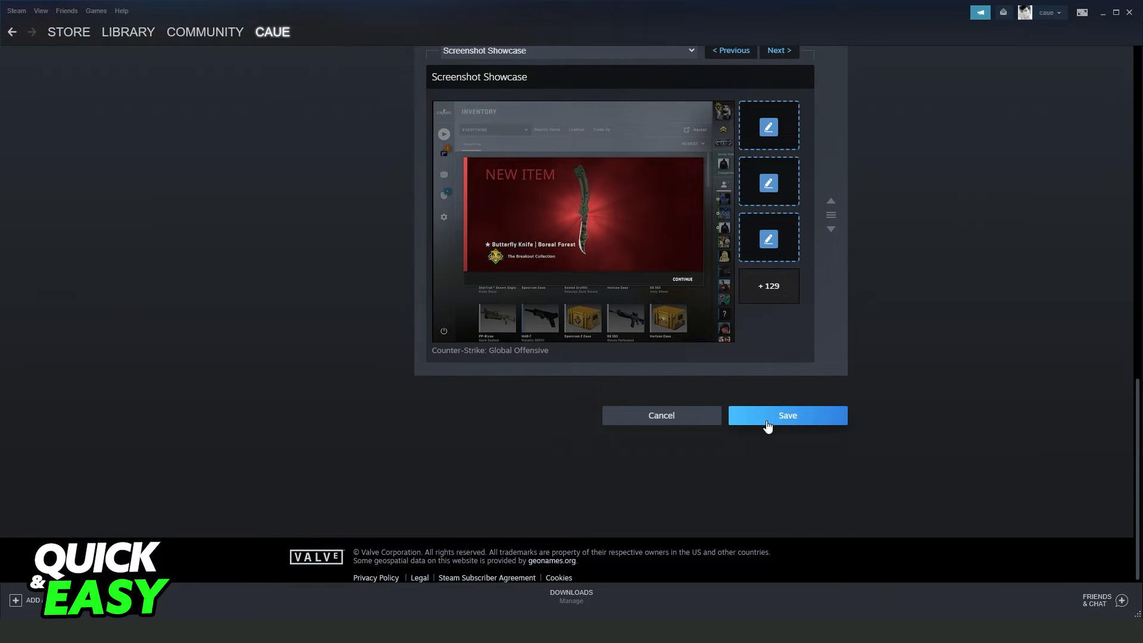
Save the showcase changes and return to the profile page.
{"action": "left_click", "coordinate": [787, 414]}
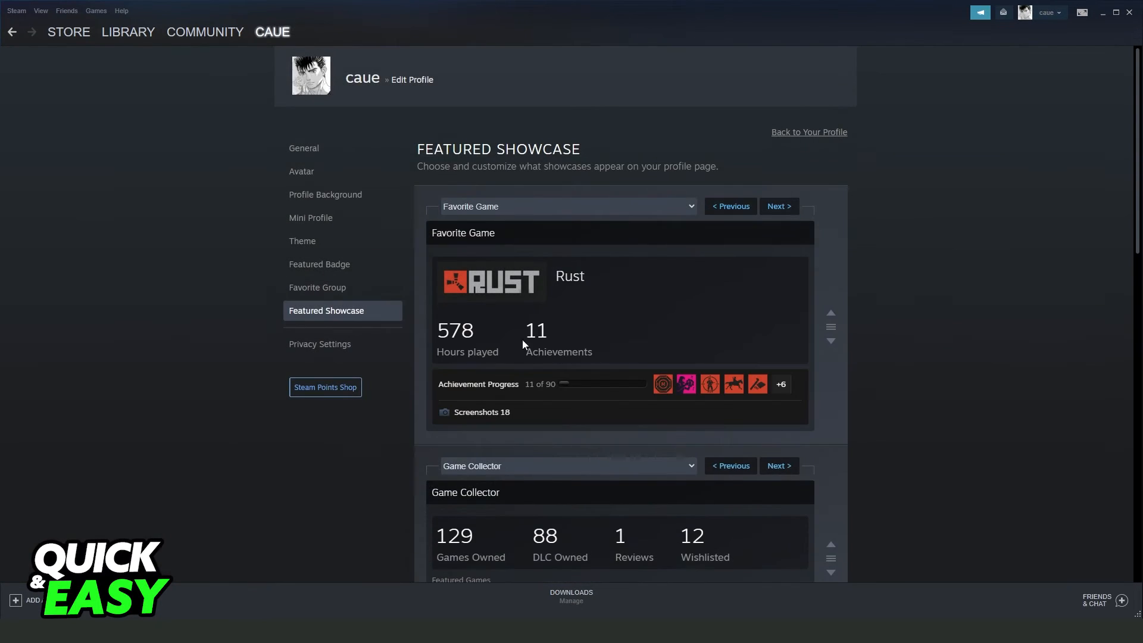
{"action": "left_click", "coordinate": [808, 132]}
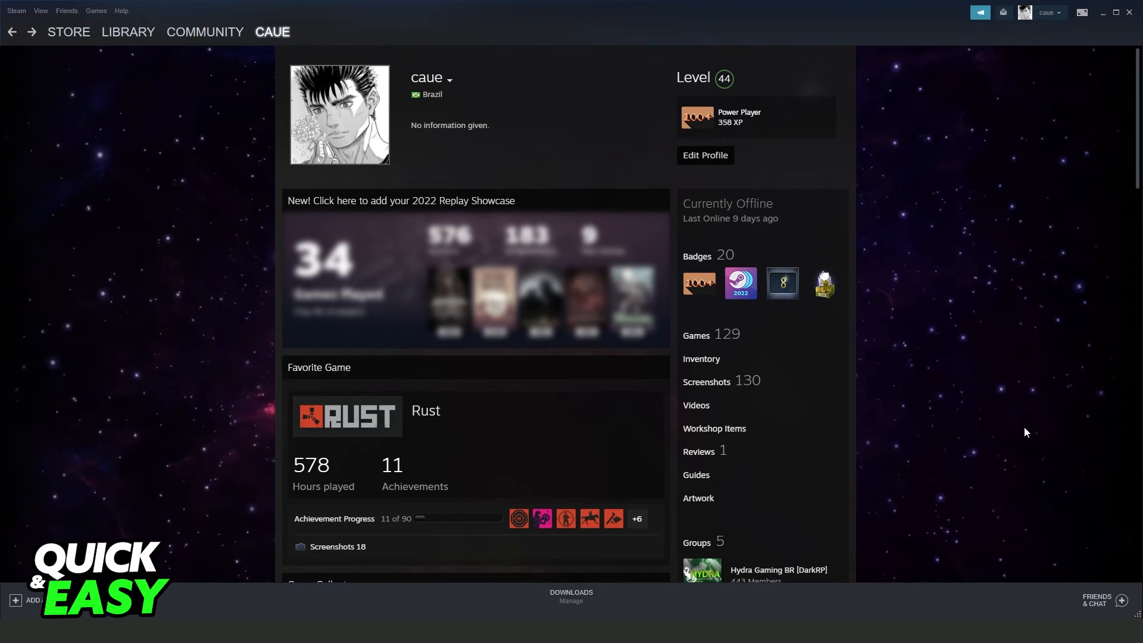